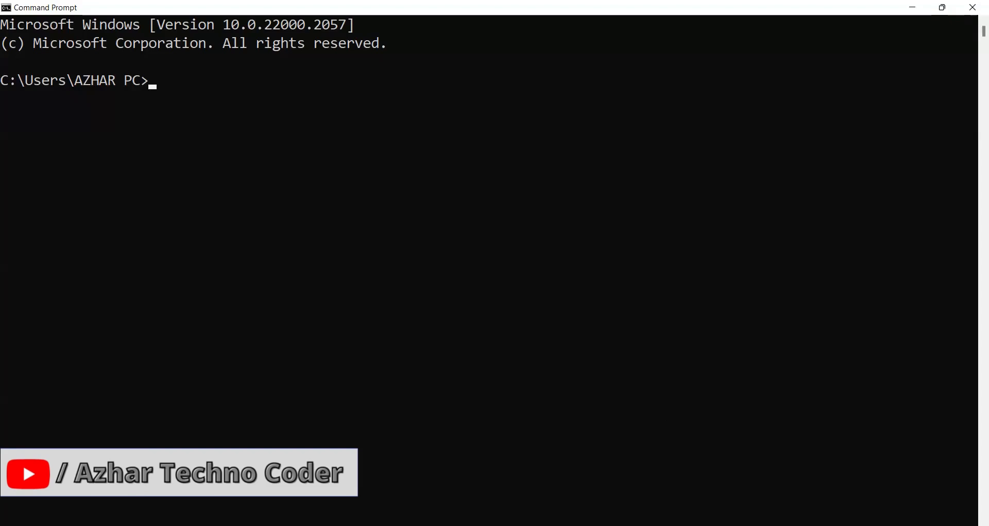
mouse_move(588, 186)
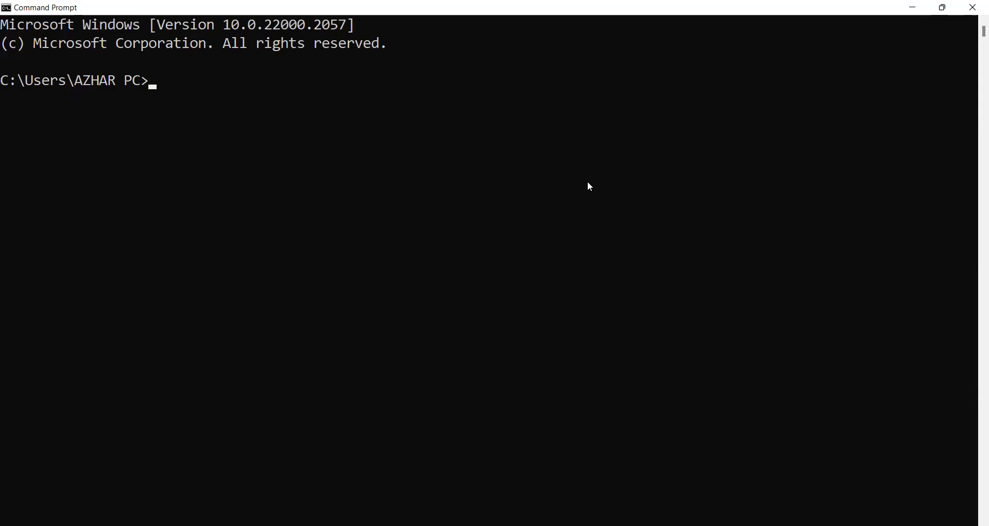
Run 'appium driver--' and scroll through the printed Appium options help.
type("appium driver--")
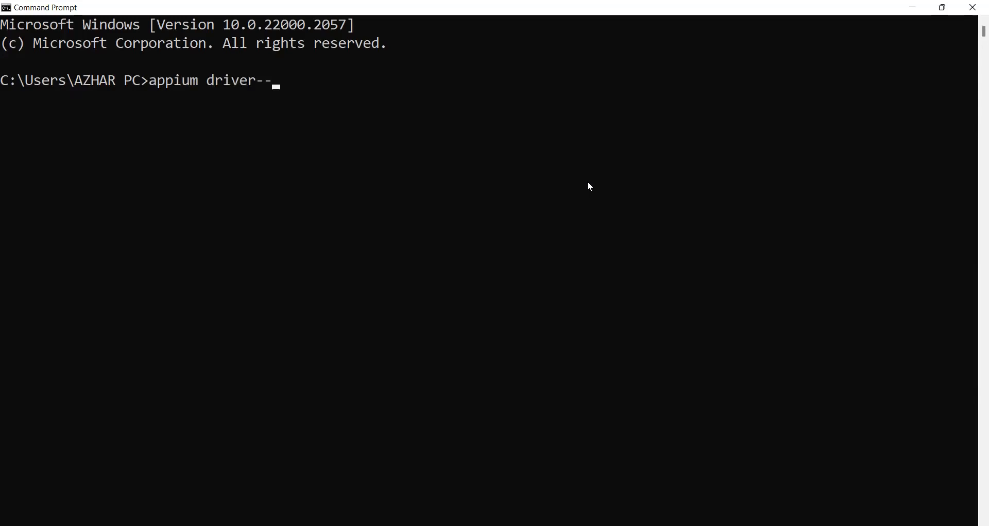
key("Backspace")
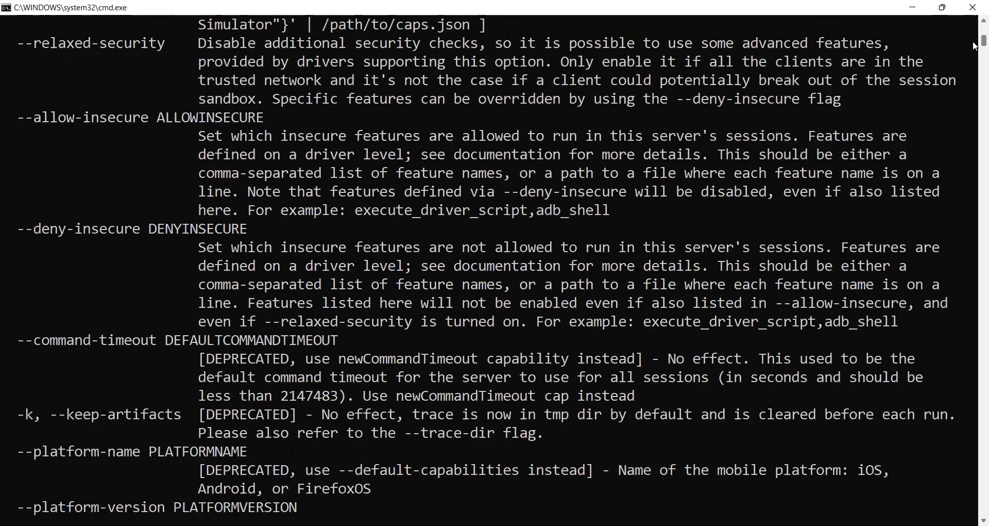
scroll("down", 3)
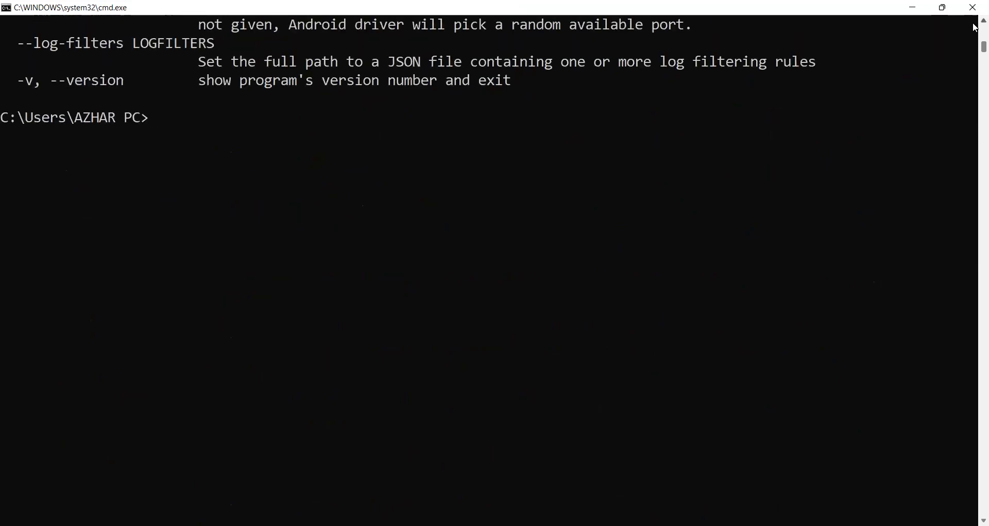
Run 'appium driver list' to show uiautomator2, xcuitest and other drivers as not installed.
type("ap")
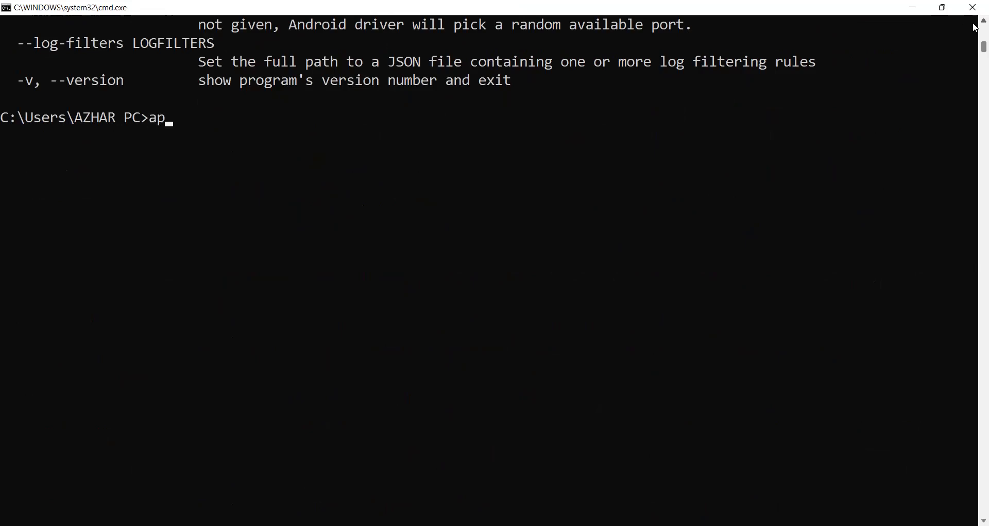
type("pium")
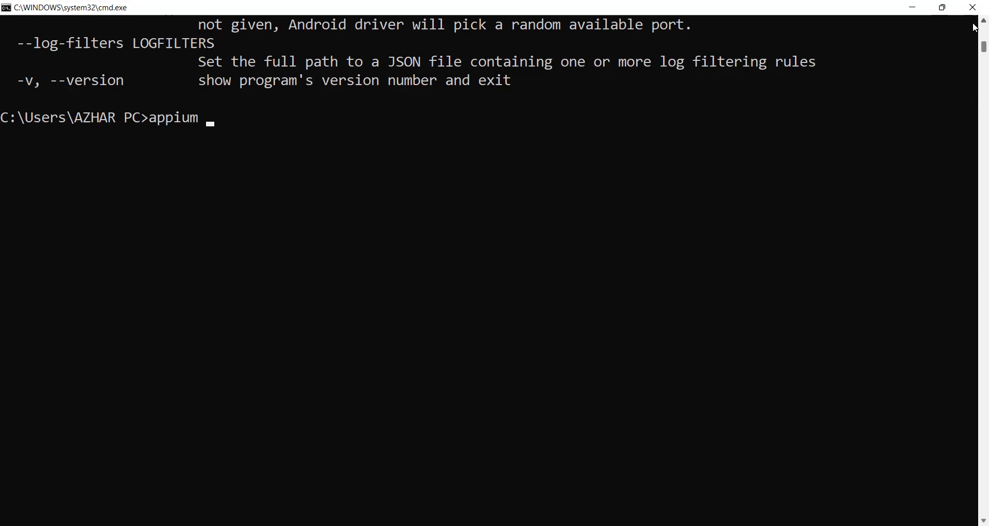
type("driver list")
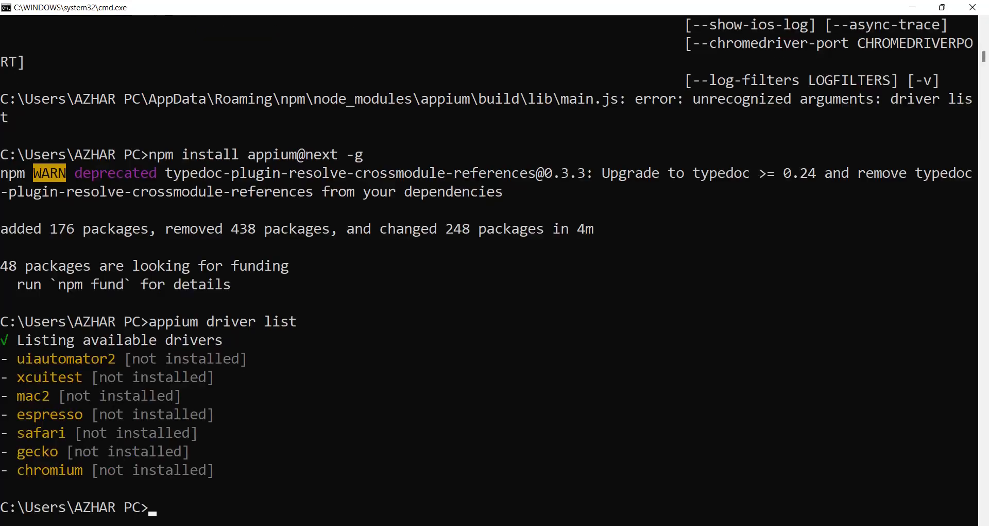
type("appium driver list")
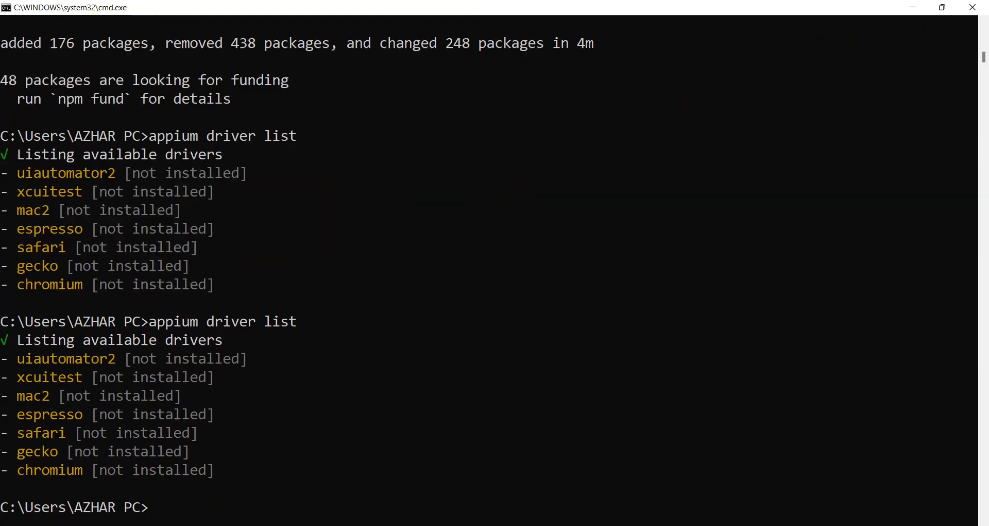
Run 'appium driver install uiautomator2', installing driver version 2.29.2 for Android.
type("app")
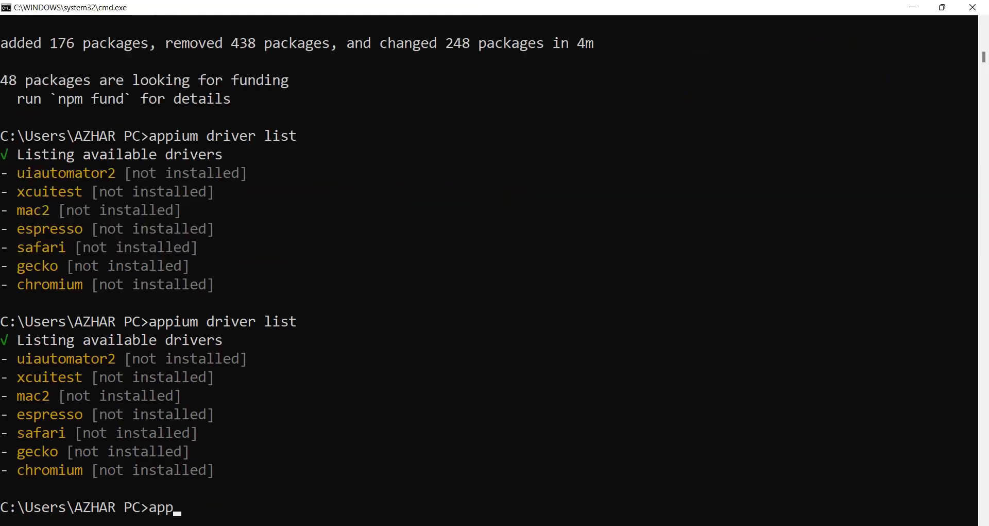
type("ium")
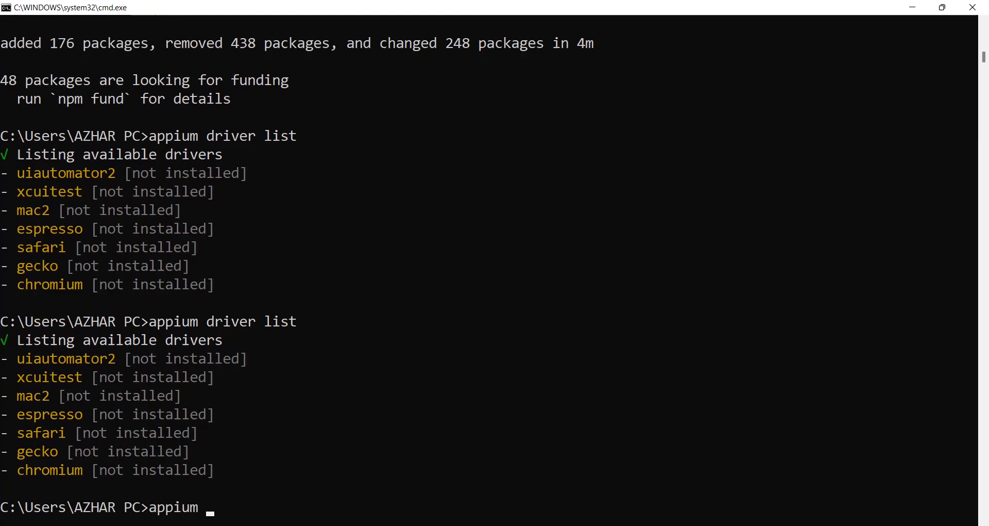
type("driv")
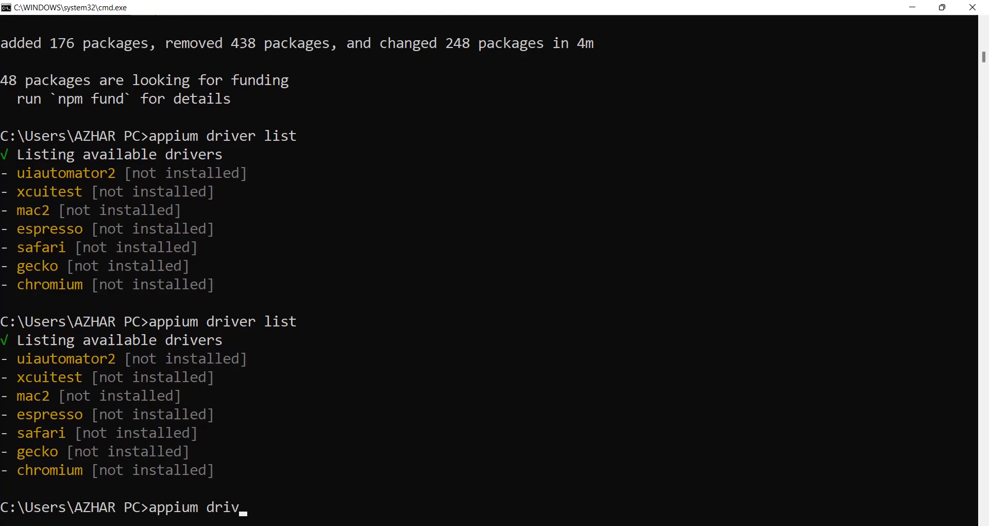
type("er")
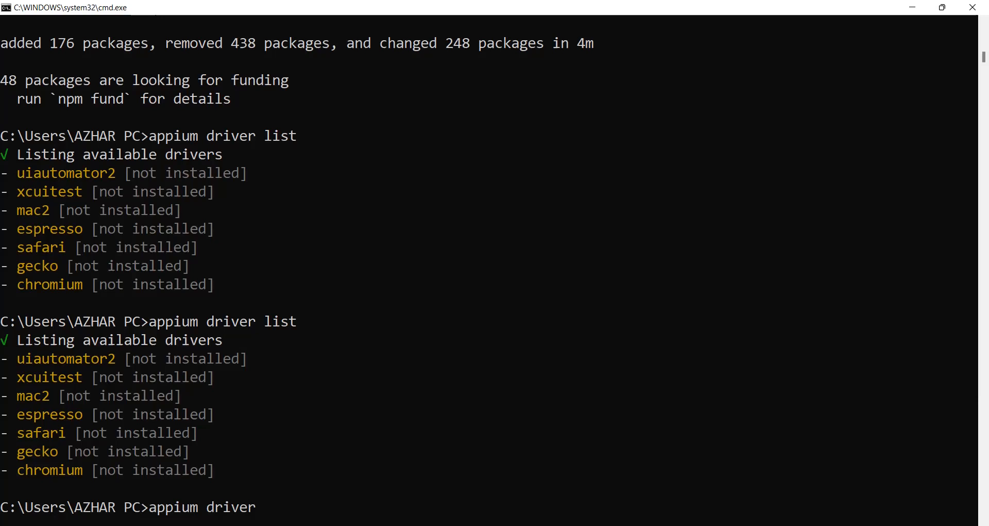
type("install uiau")
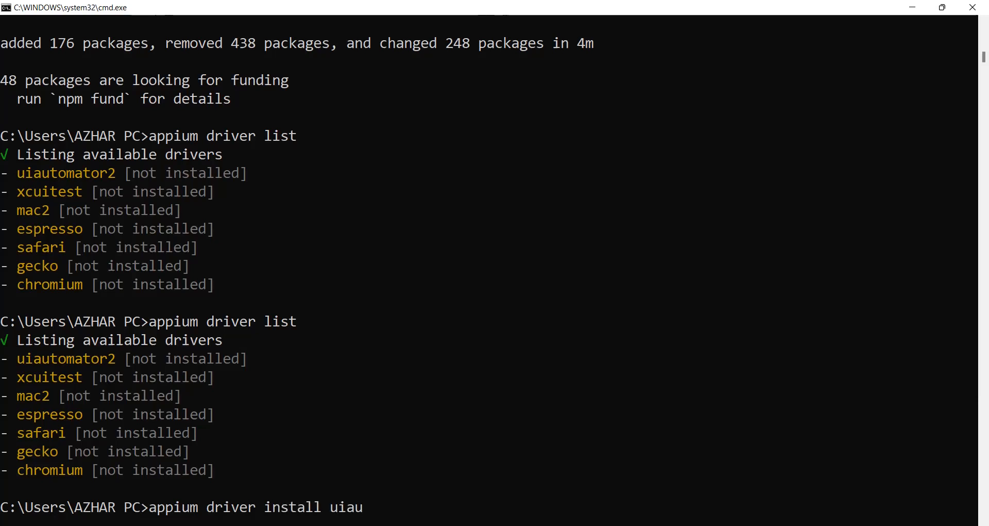
type("tomator")
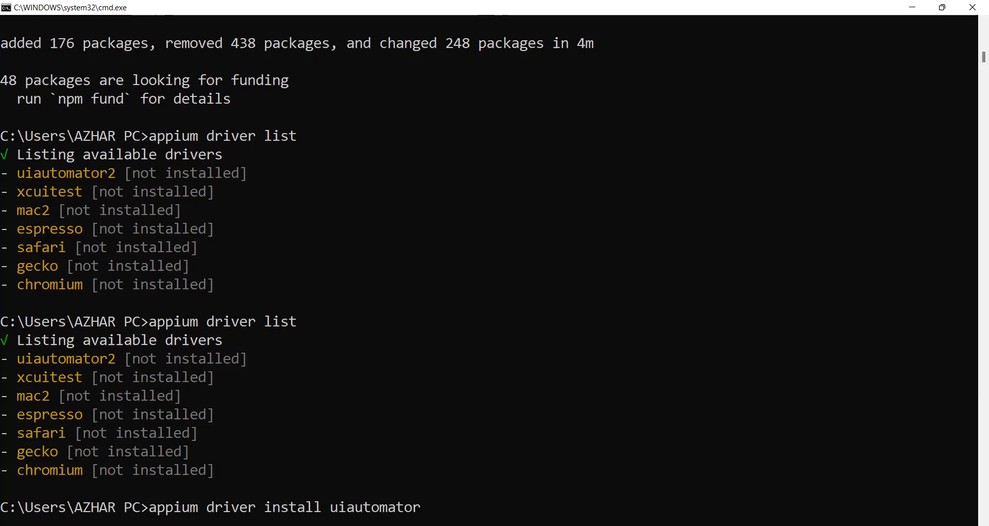
type("2")
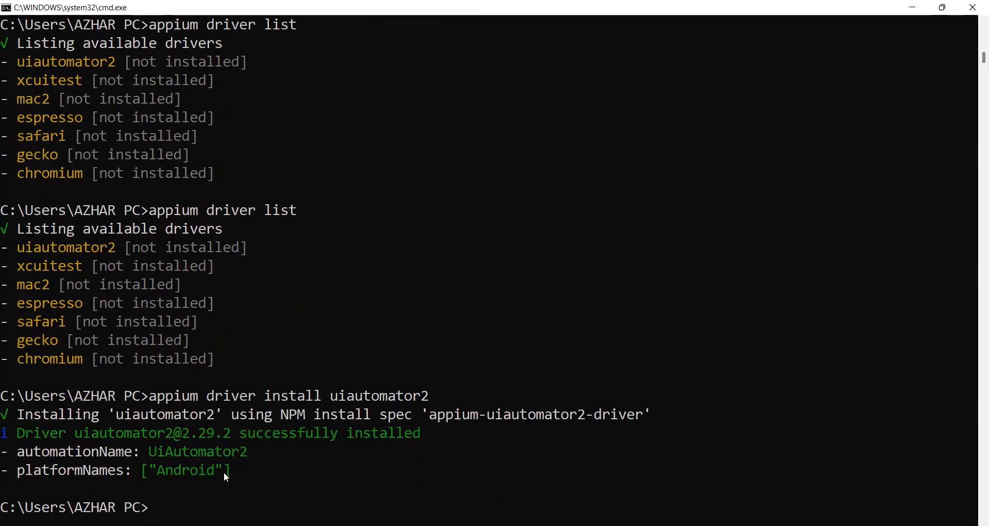
mouse_move(463, 449)
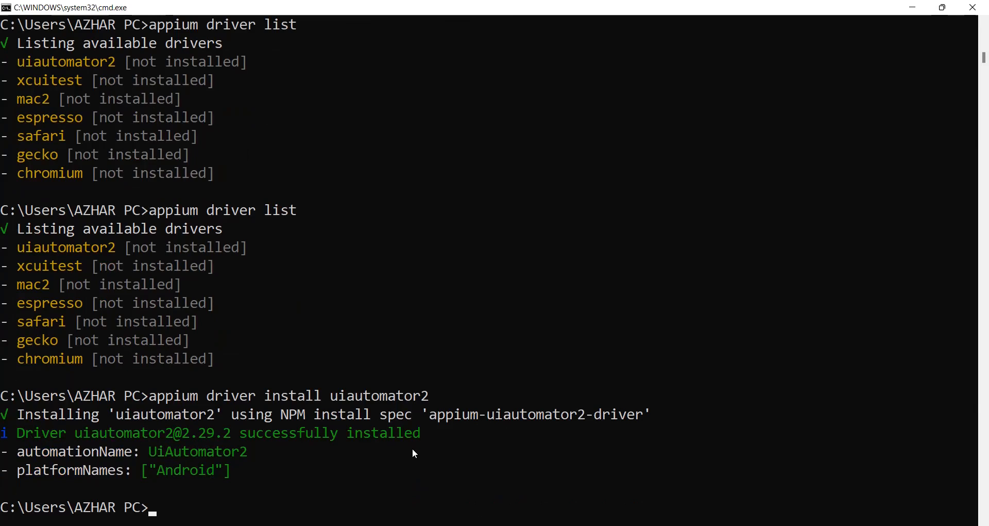
Launch the Appium server on port 4723 and select the uiautomator2 available-driver lines.
type("appium")
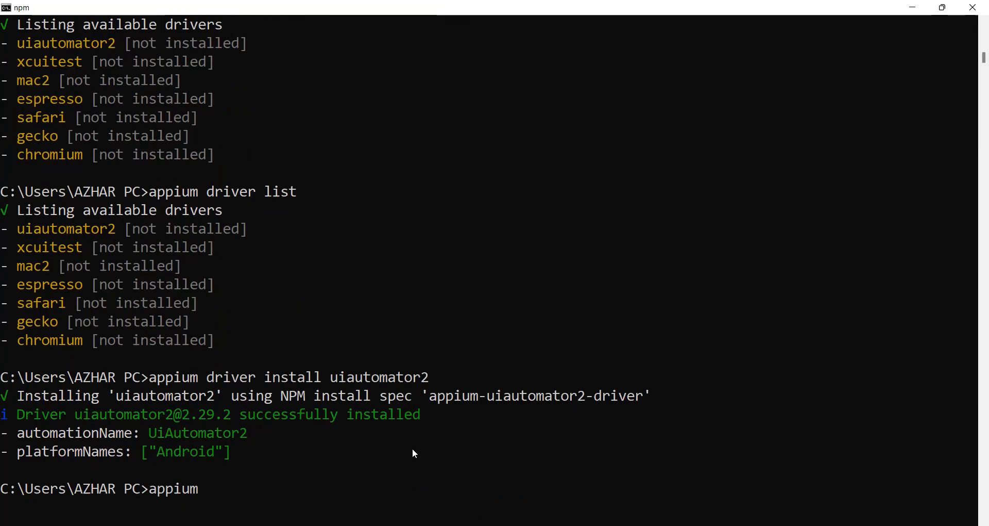
key("enter")
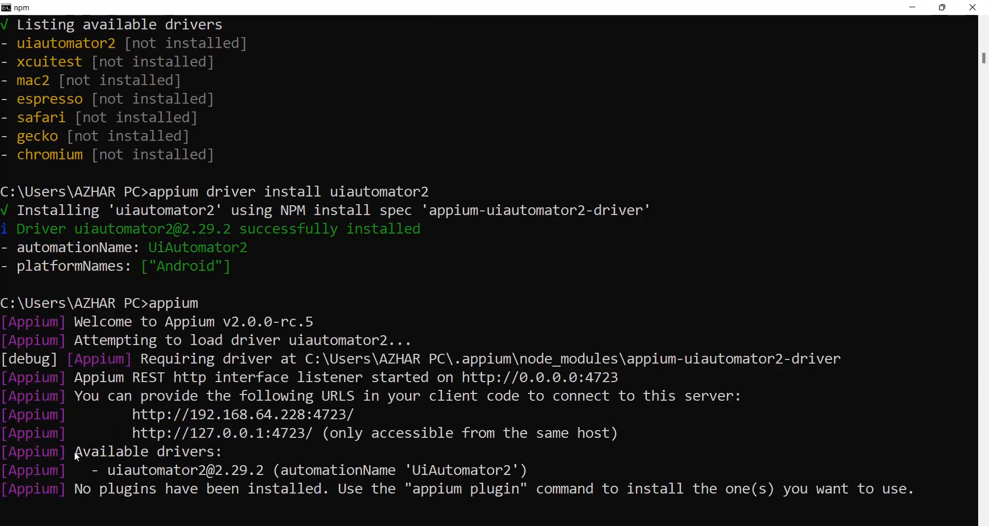
left_click_drag(74, 452, 532, 470)
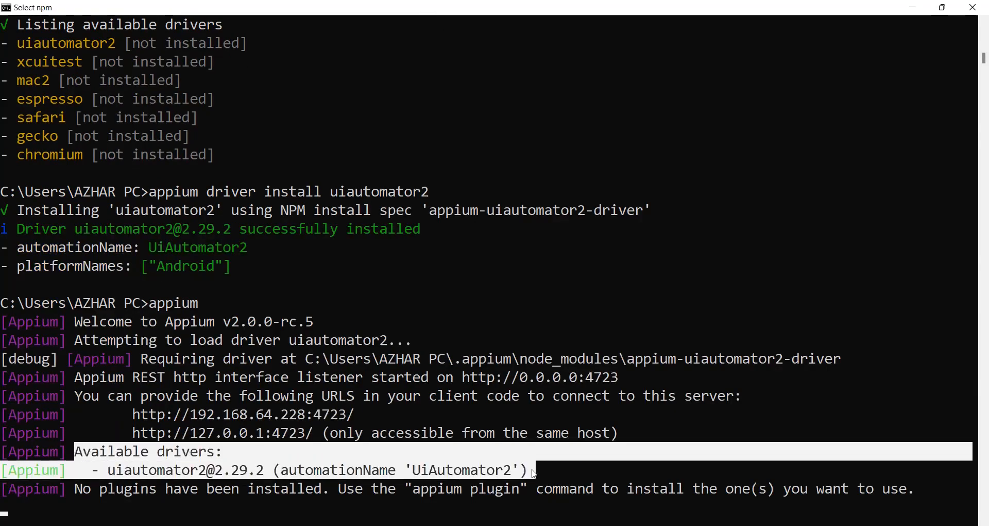